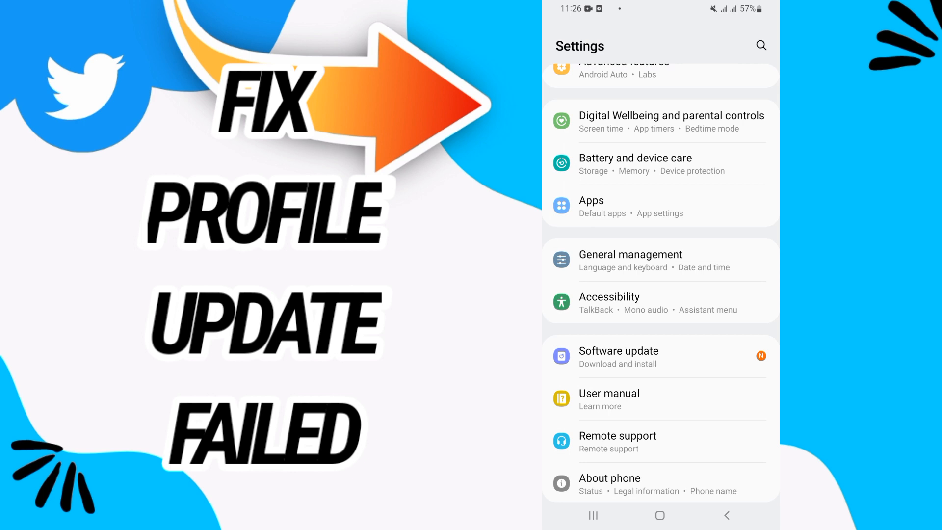
# - Open Twitter's Storage page from the Apps list, showing 111 MB used and 86.02 kB cache
pyautogui.click(589, 206)
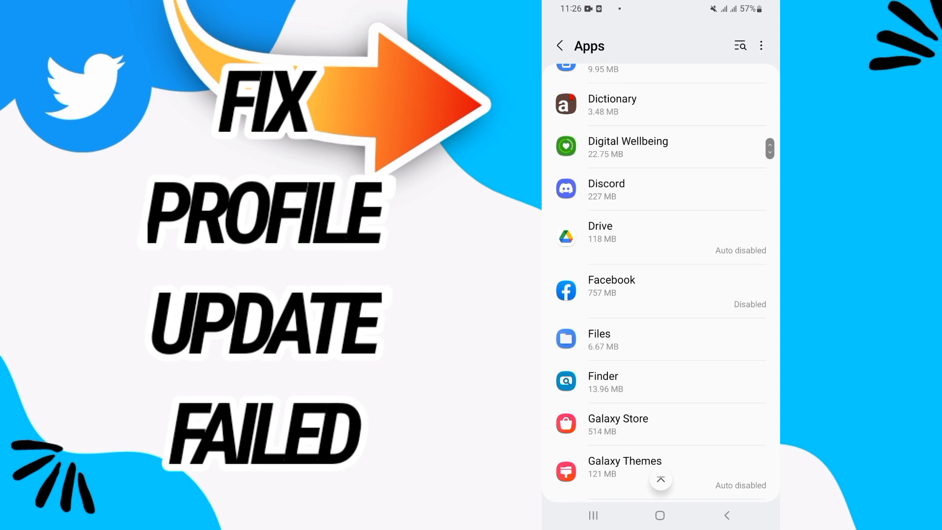
pyautogui.scroll(-3)
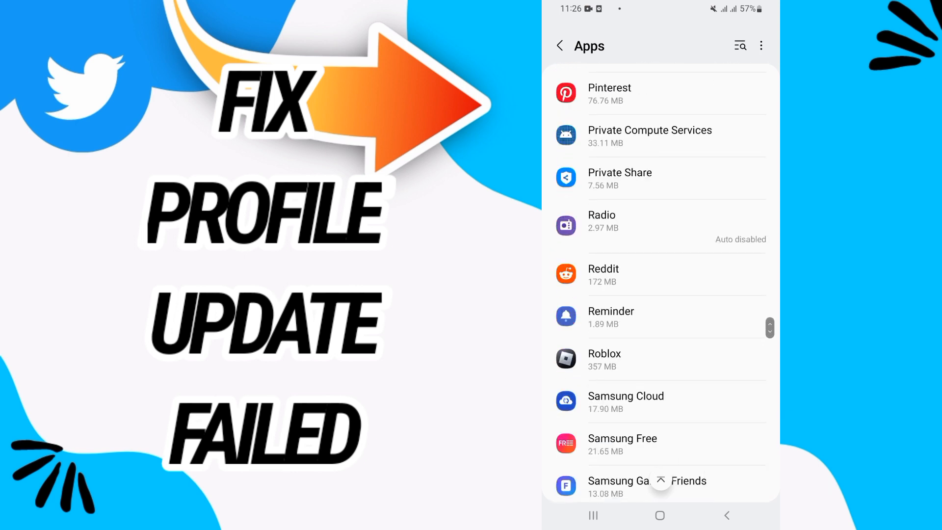
pyautogui.scroll(-3)
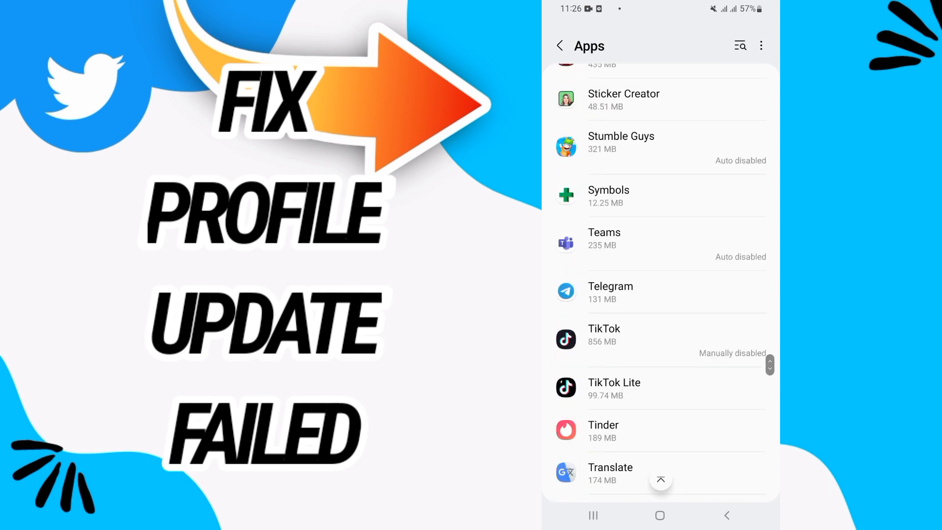
pyautogui.scroll(-3)
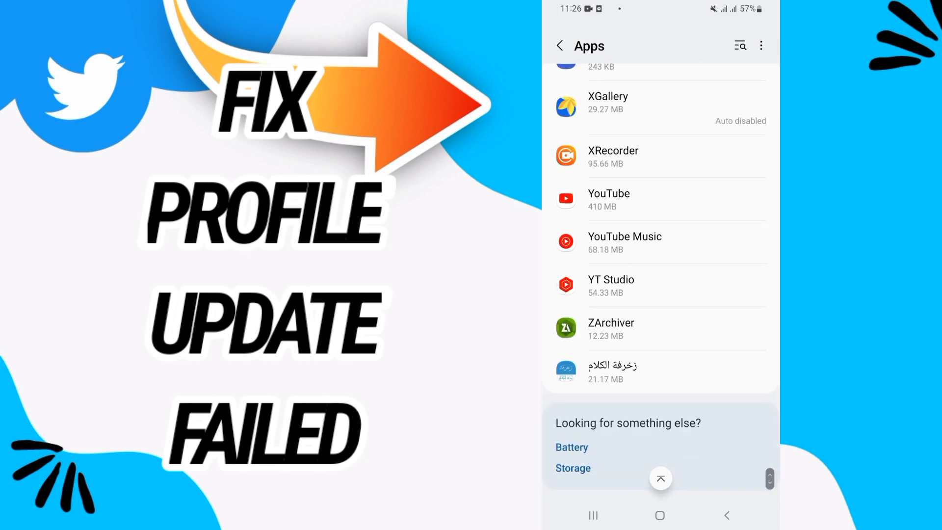
pyautogui.scroll(-3)
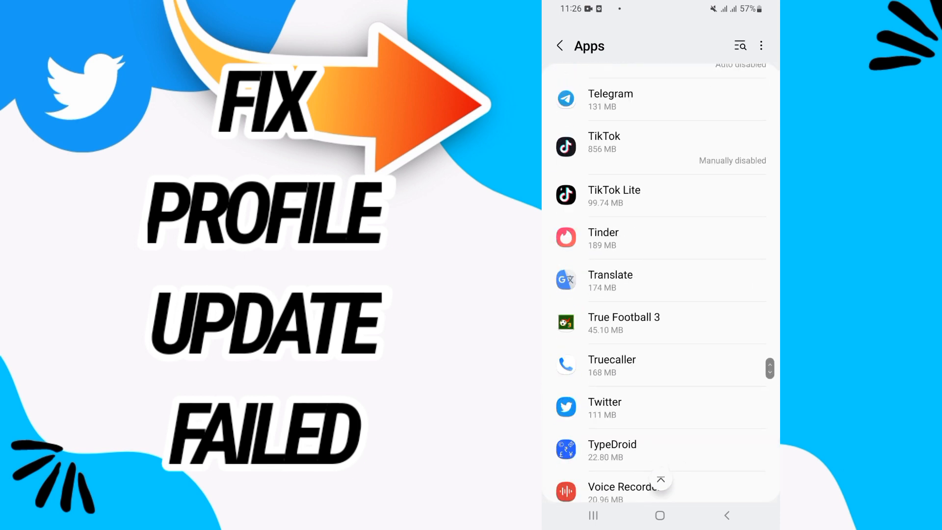
pyautogui.click(604, 407)
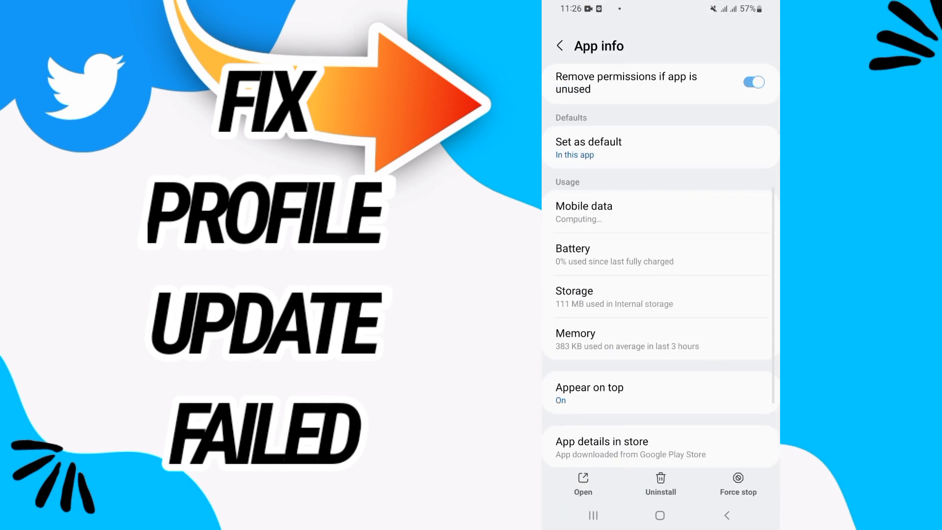
pyautogui.scroll(-3)
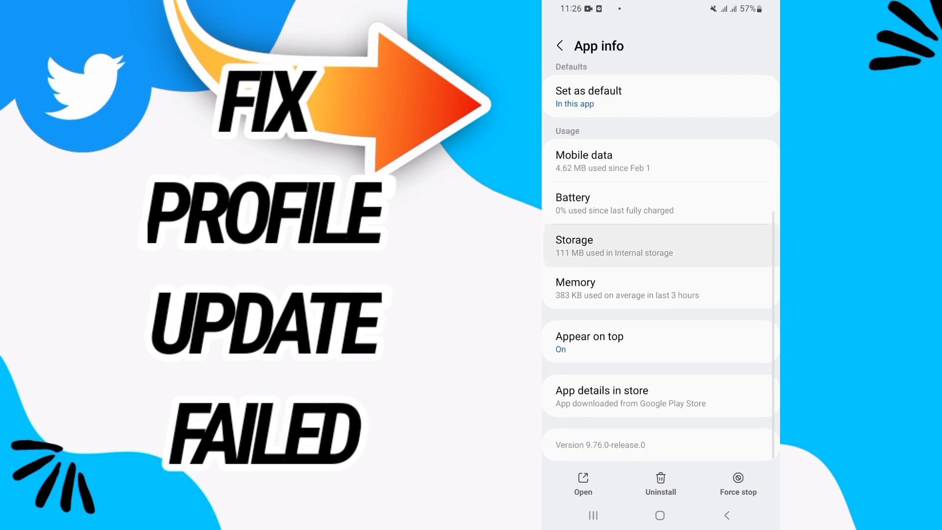
pyautogui.click(657, 245)
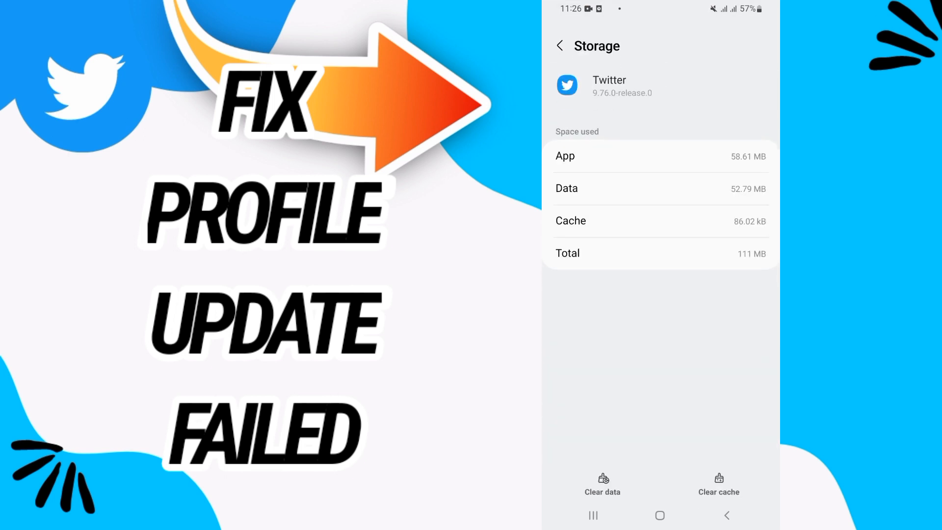